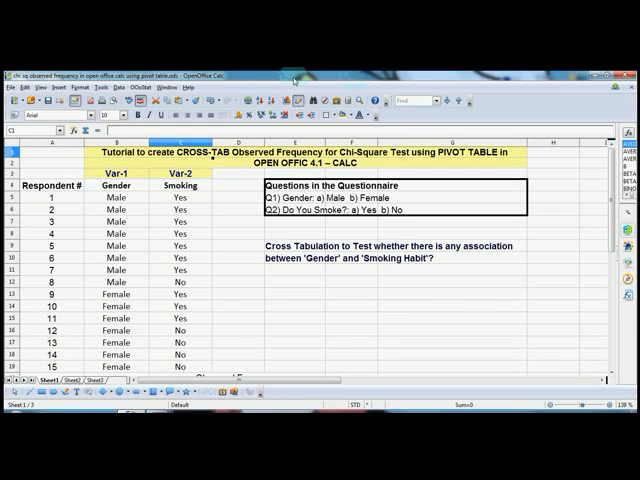
pyautogui.moveTo(230, 175)
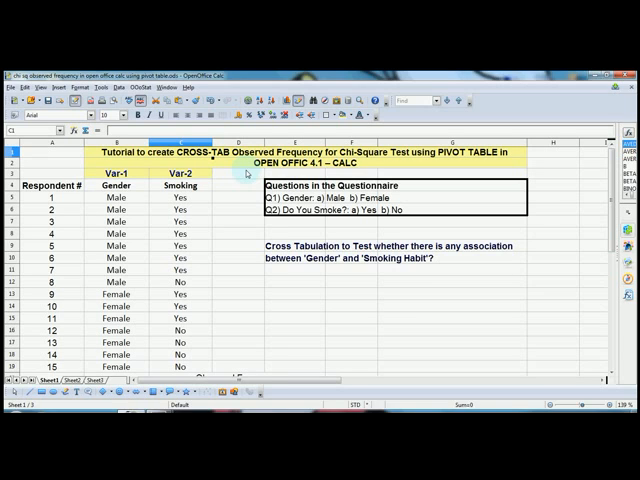
pyautogui.moveTo(248, 263)
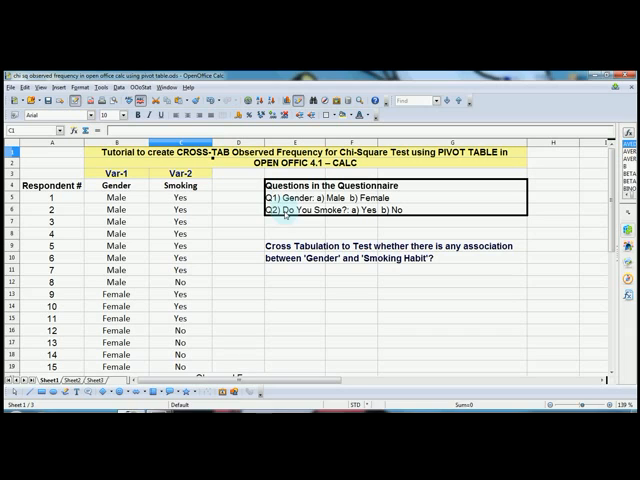
pyautogui.moveTo(290, 212)
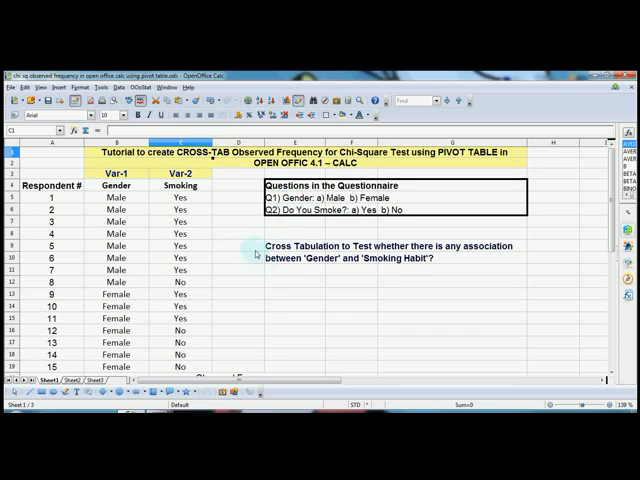
pyautogui.moveTo(309, 280)
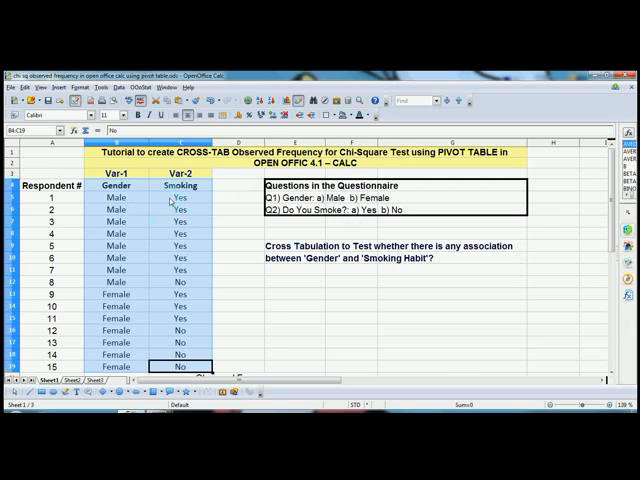
pyautogui.moveTo(135, 199)
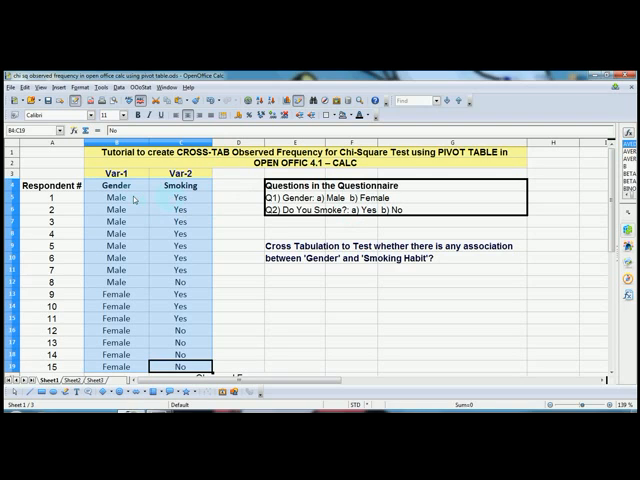
pyautogui.moveTo(128, 258)
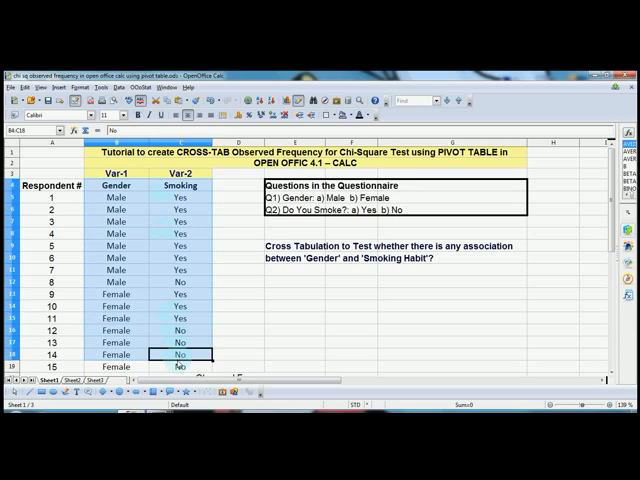
# - Extend the Gender and Smoking selection to B4:C19, covering all 15 respondents
pyautogui.click(180, 366)
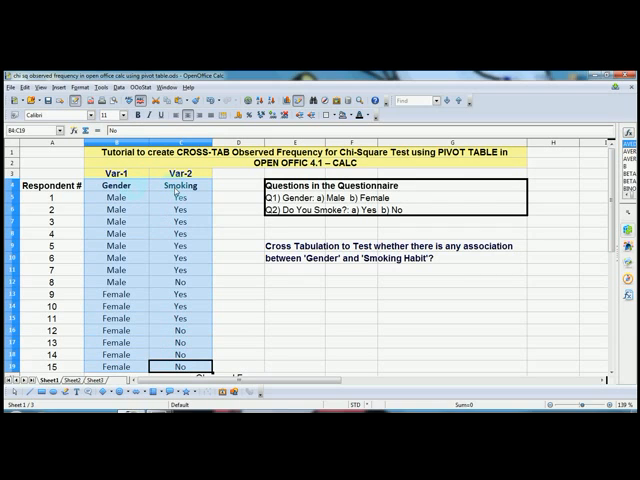
pyautogui.click(119, 87)
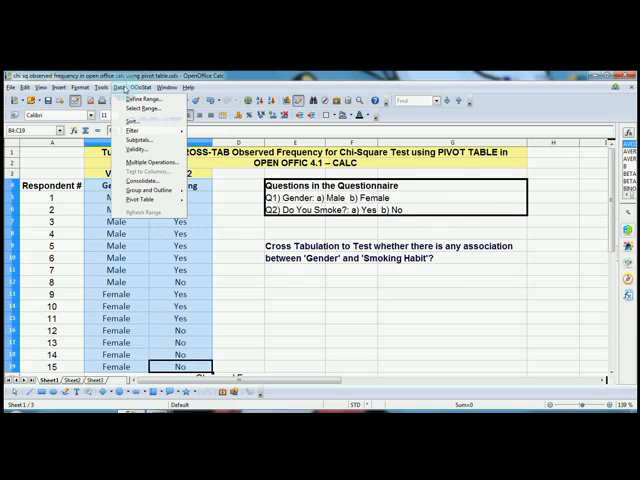
pyautogui.moveTo(145, 199)
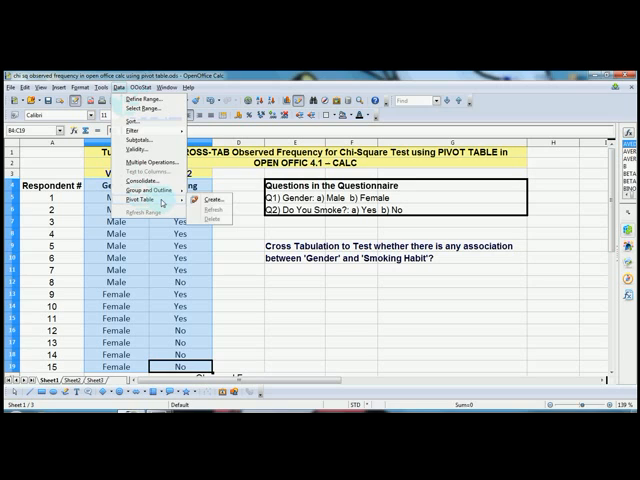
# - Create a pivot table from the selected B4:C19 range
pyautogui.click(206, 198)
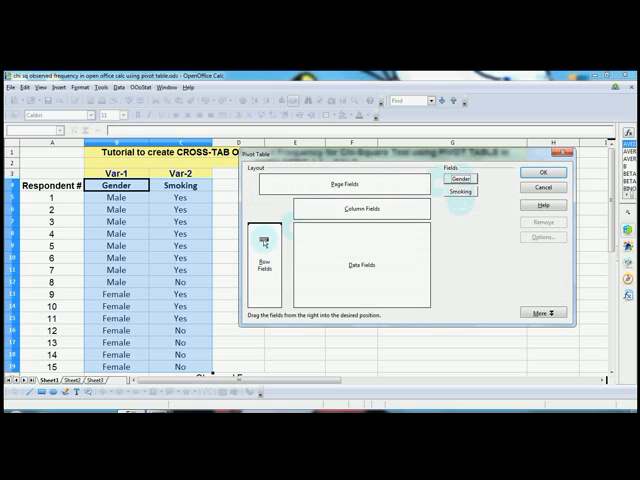
# - Place Gender in Row Fields, Smoking in Column Fields, and Gender in Data Fields
pyautogui.moveTo(461, 178); pyautogui.dragTo(261, 218)
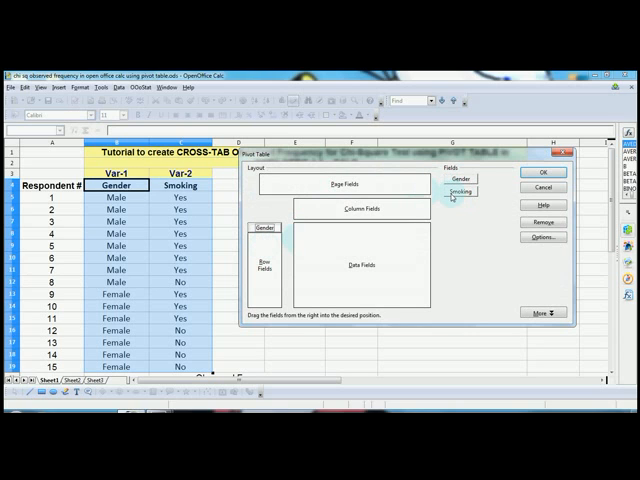
pyautogui.moveTo(458, 191); pyautogui.dragTo(308, 204)
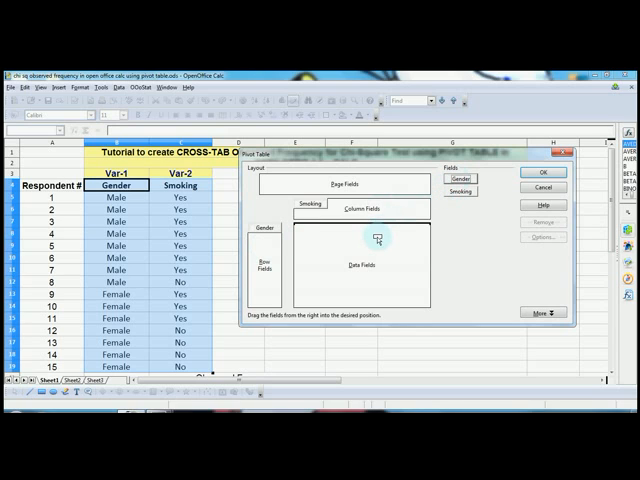
pyautogui.moveTo(460, 179); pyautogui.dragTo(365, 227)
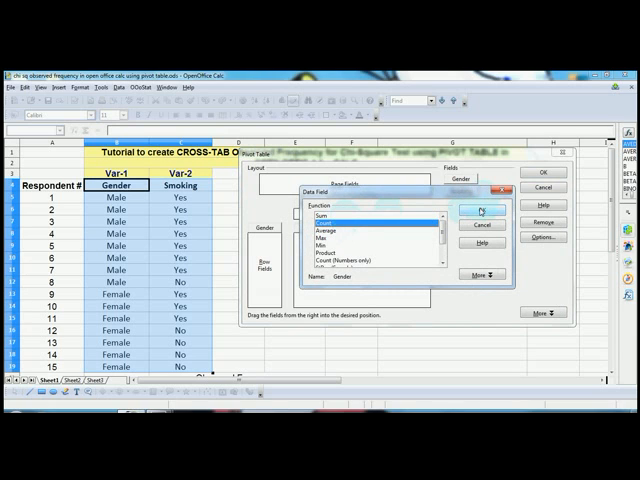
# - Confirm Count as the summary function for the Gender data field
pyautogui.click(480, 211)
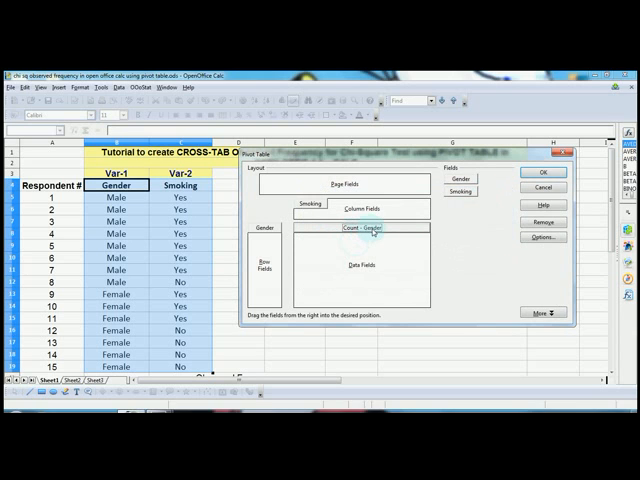
pyautogui.doubleClick(367, 227)
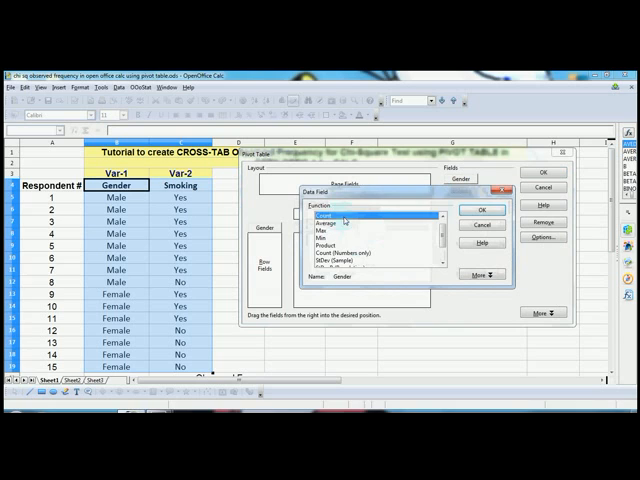
pyautogui.click(481, 210)
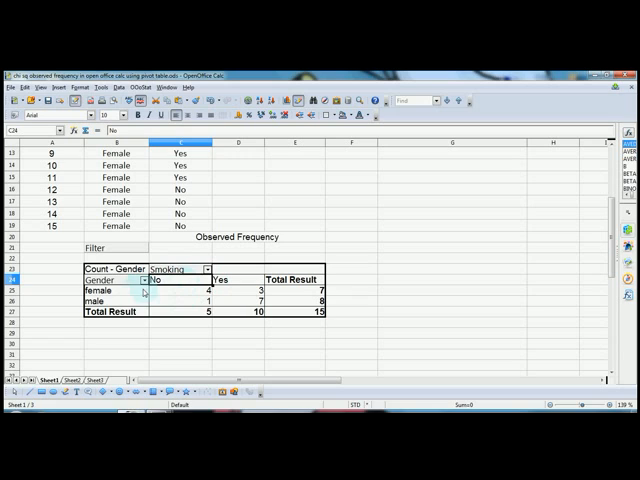
pyautogui.click(97, 290)
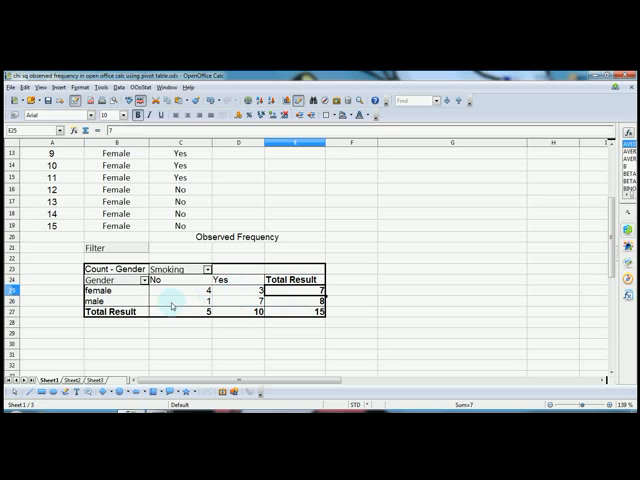
pyautogui.click(145, 301)
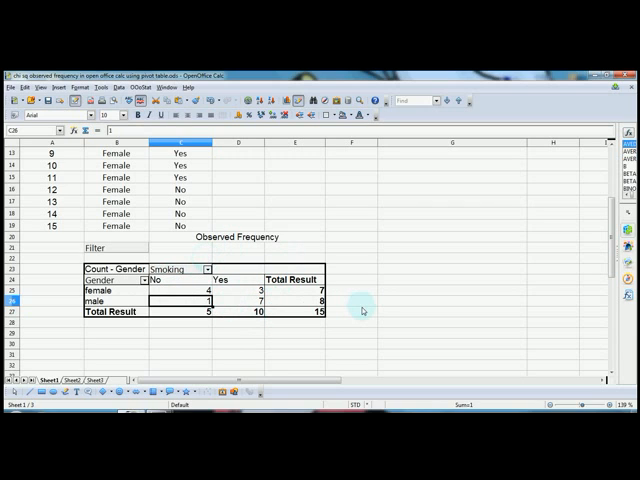
# - Center the No/Yes headings in C24:D24 and the counts and totals in C25:E27
pyautogui.click(222, 289)
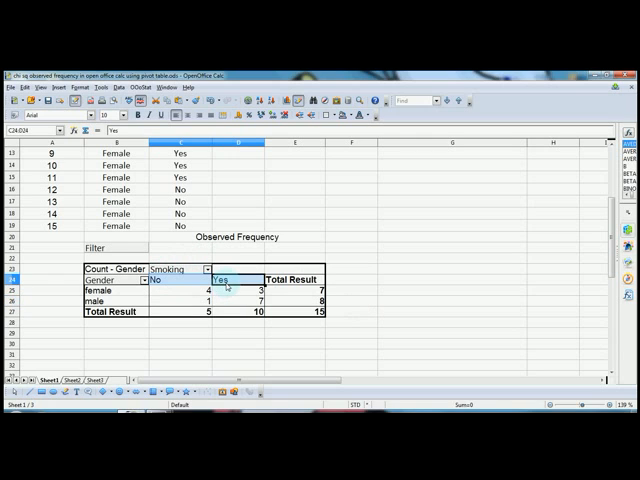
pyautogui.click(177, 291)
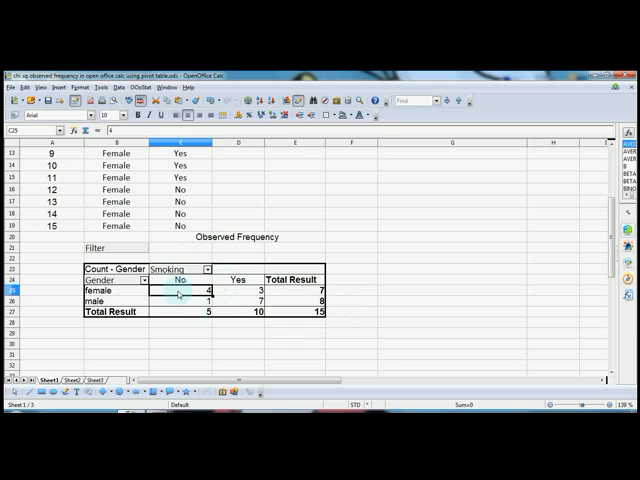
pyautogui.moveTo(178, 290); pyautogui.dragTo(305, 311)
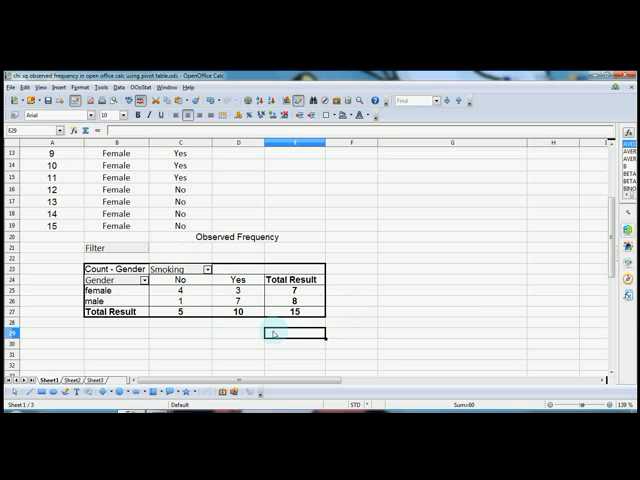
pyautogui.click(352, 213)
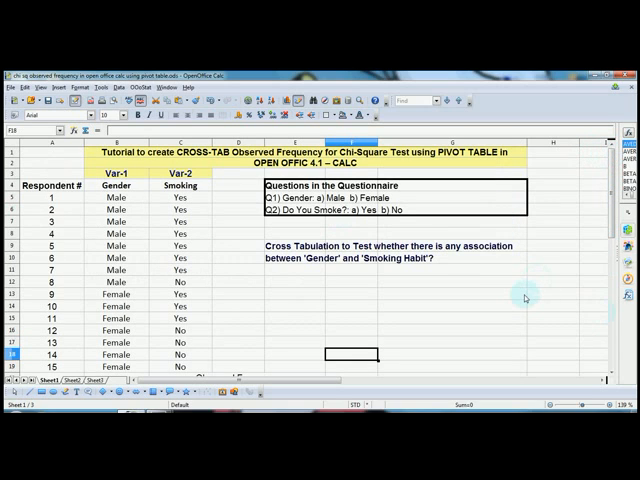
pyautogui.click(460, 320)
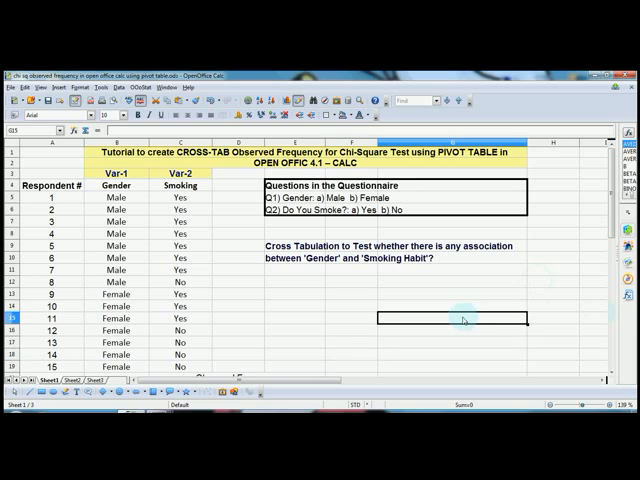